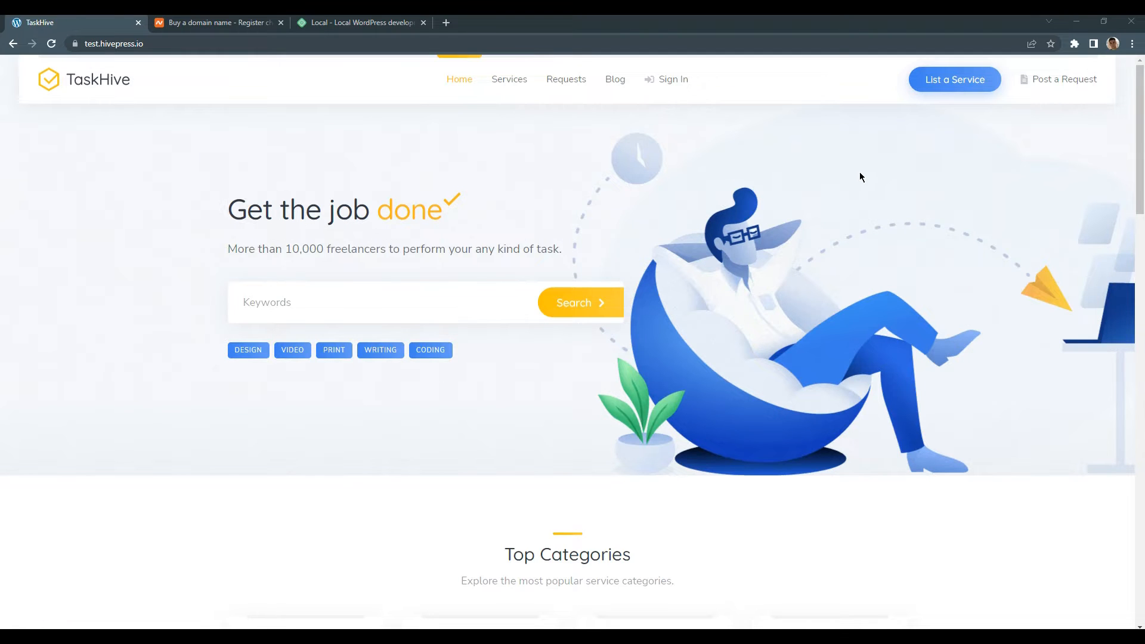
Browse down the TaskHive homepage through the featured services carousel and back up to the categories
scroll("down", 3)
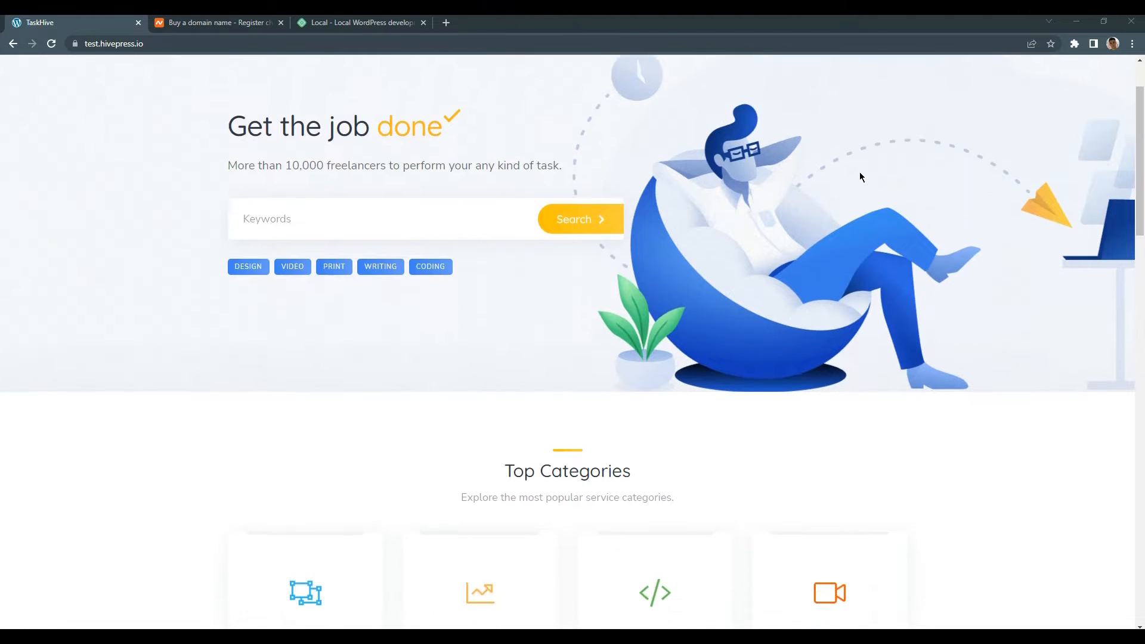
scroll("down", 3)
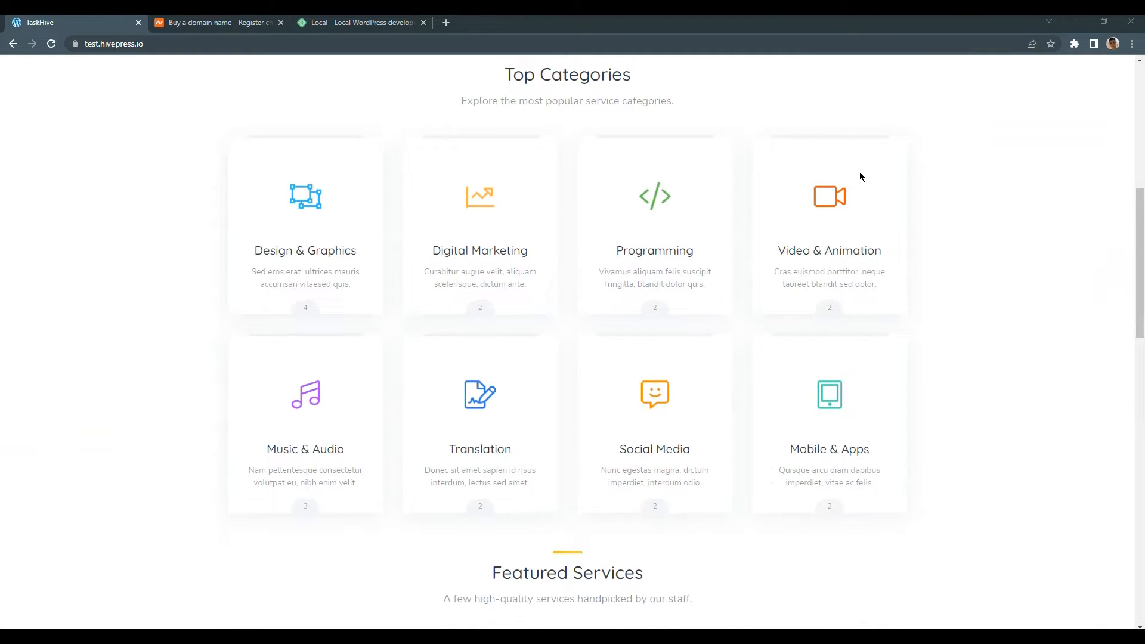
scroll("down", 3)
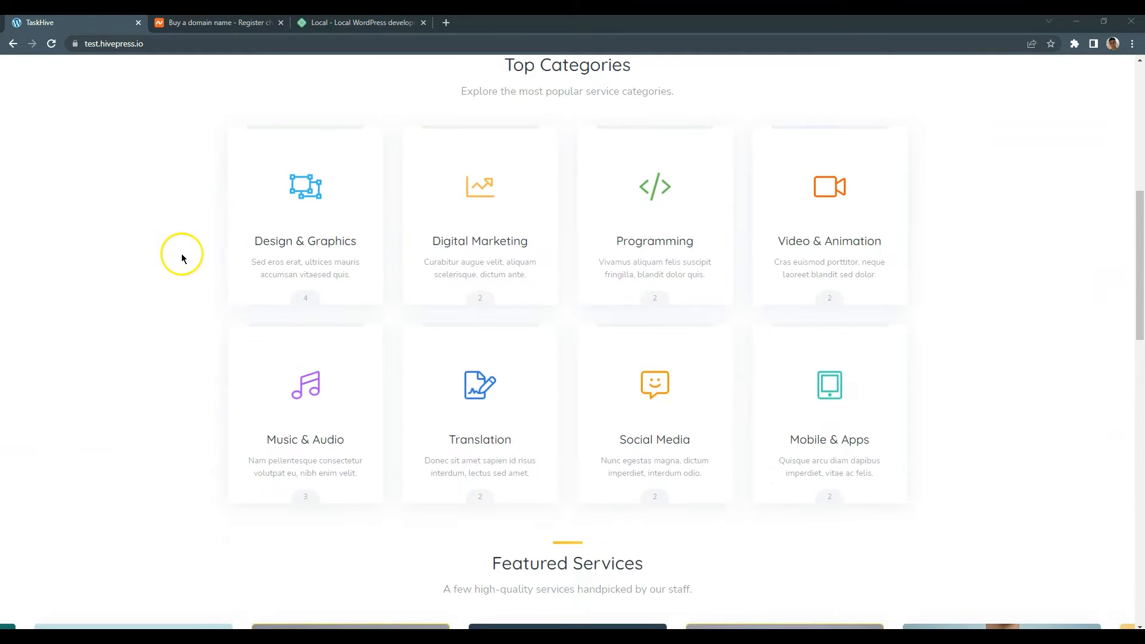
scroll("down", 3)
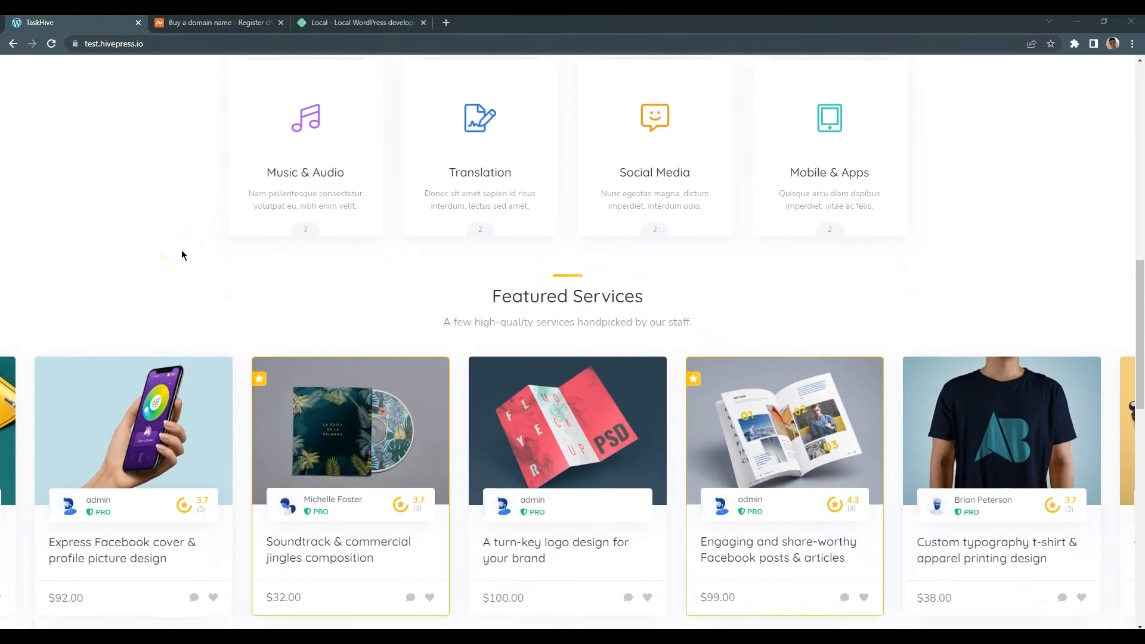
scroll("down", 3)
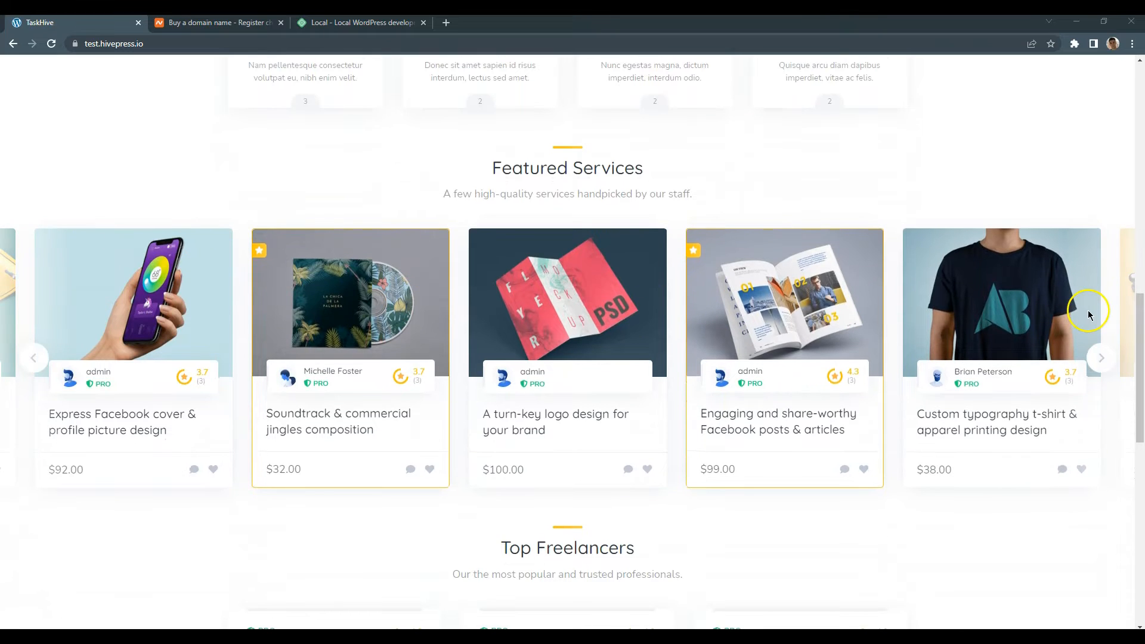
left_click(1101, 358)
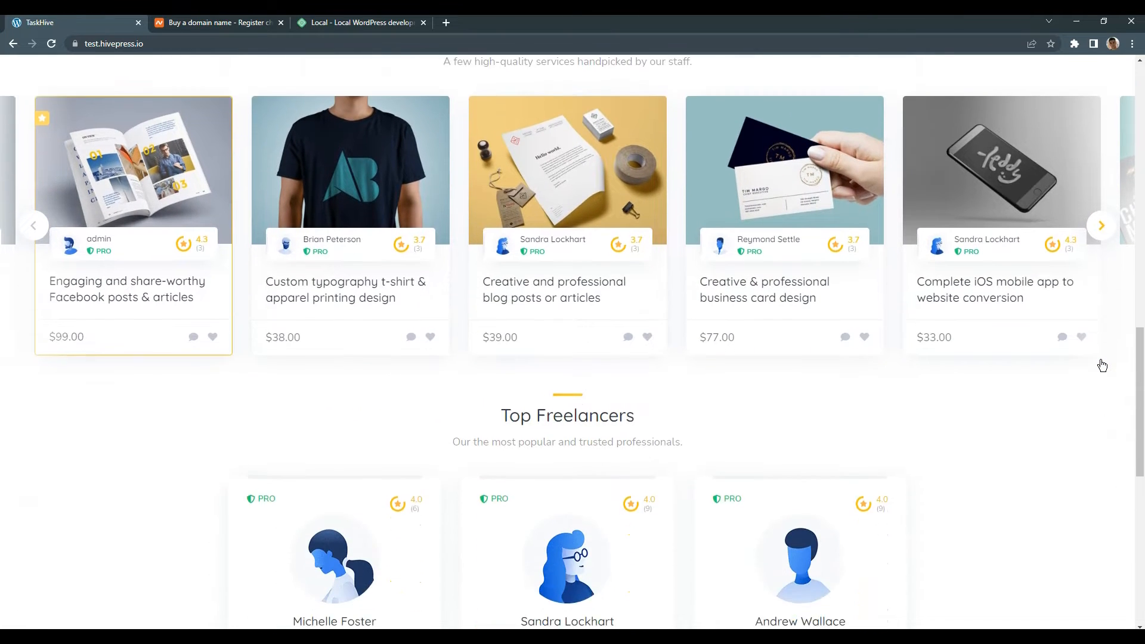
scroll("down", 3)
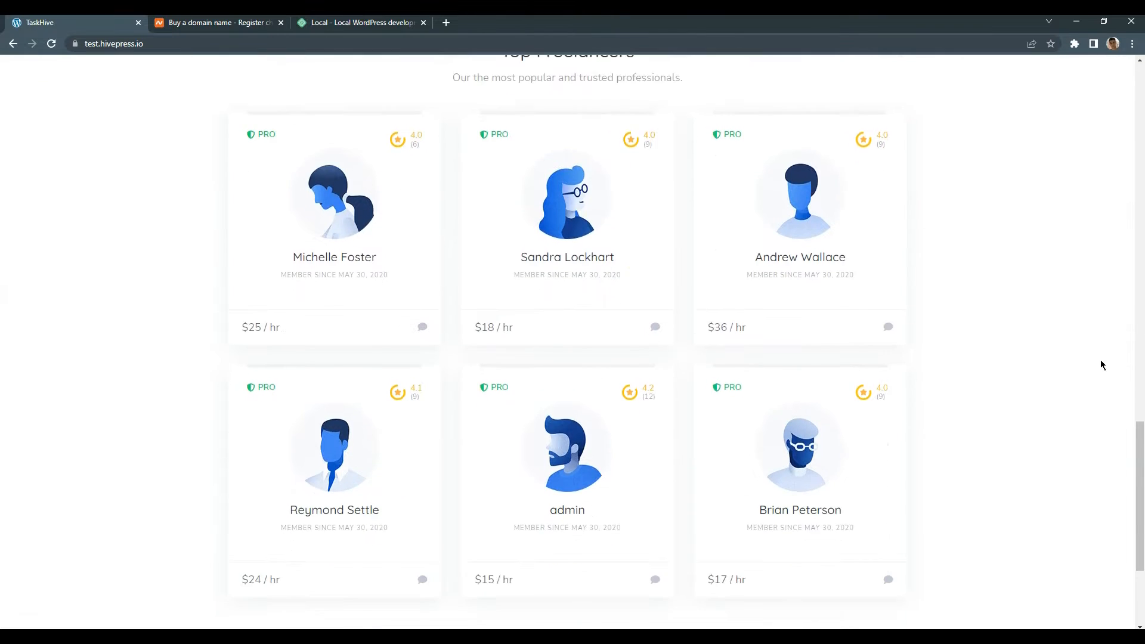
scroll("down", 3)
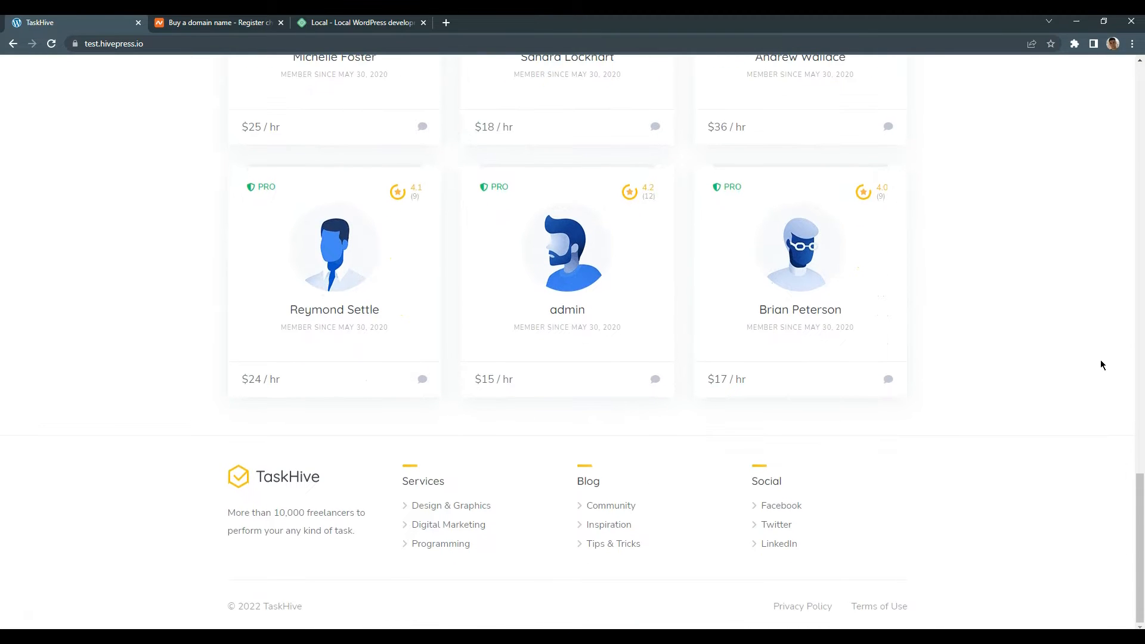
scroll("up", 3)
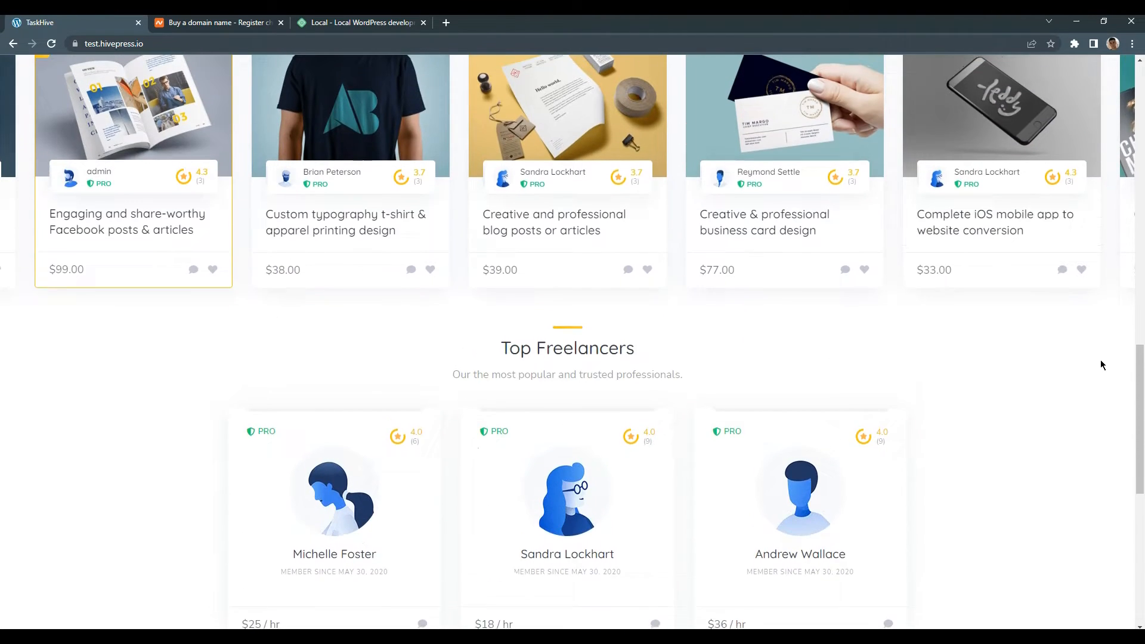
scroll("up", 3)
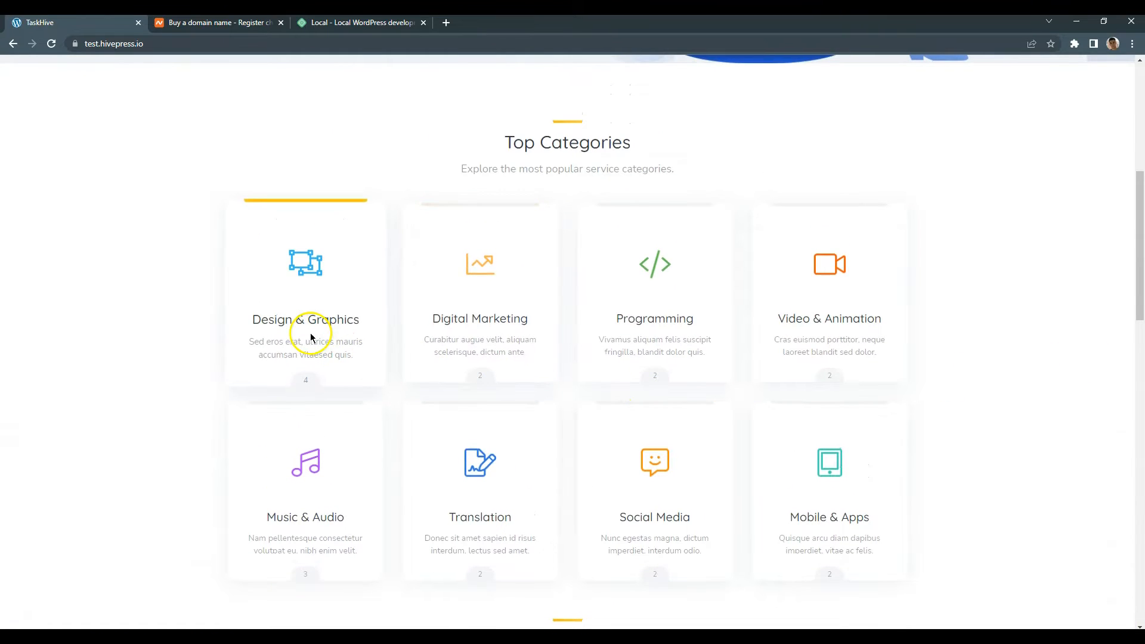
Go into the Design & Graphics category and pick the 'A turn-key logo design for your brand' listing
left_click(305, 320)
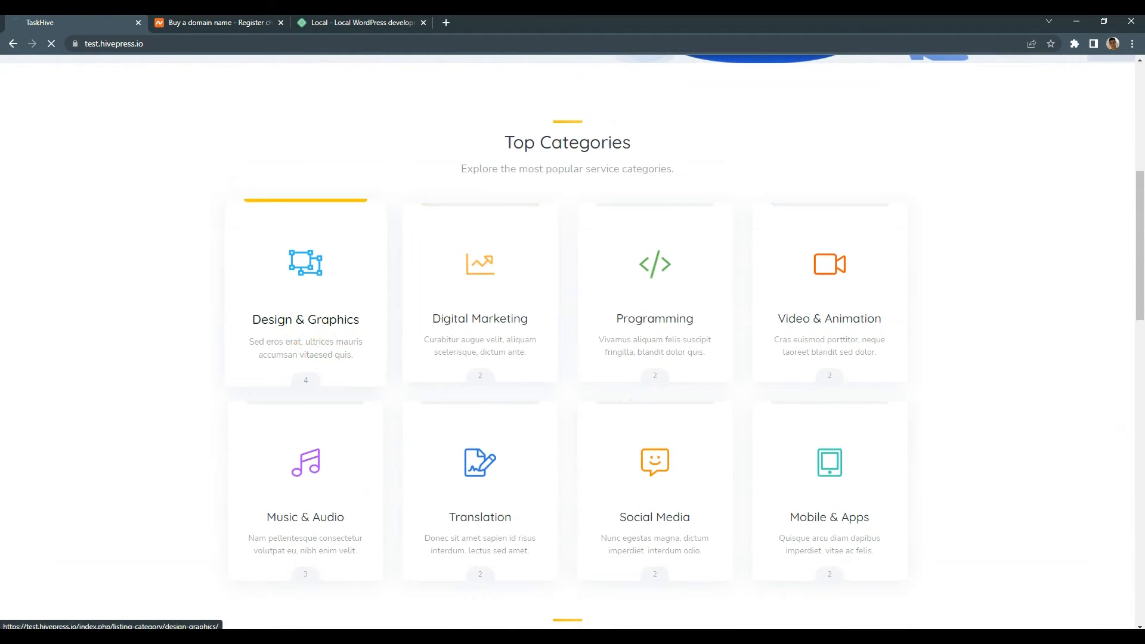
left_click(305, 289)
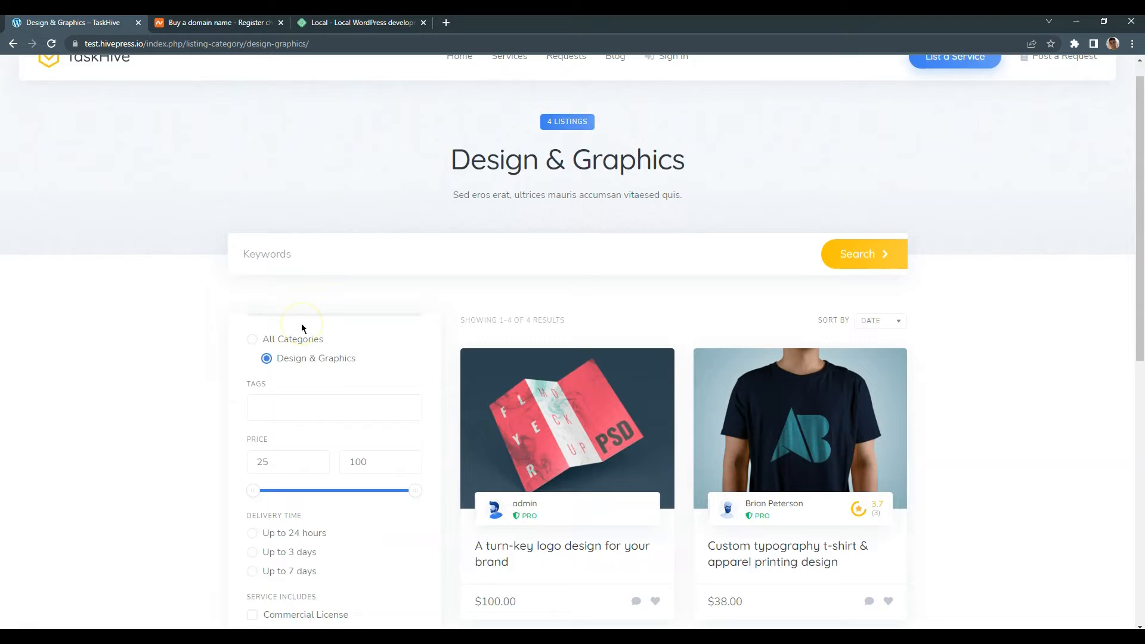
scroll("down", 3)
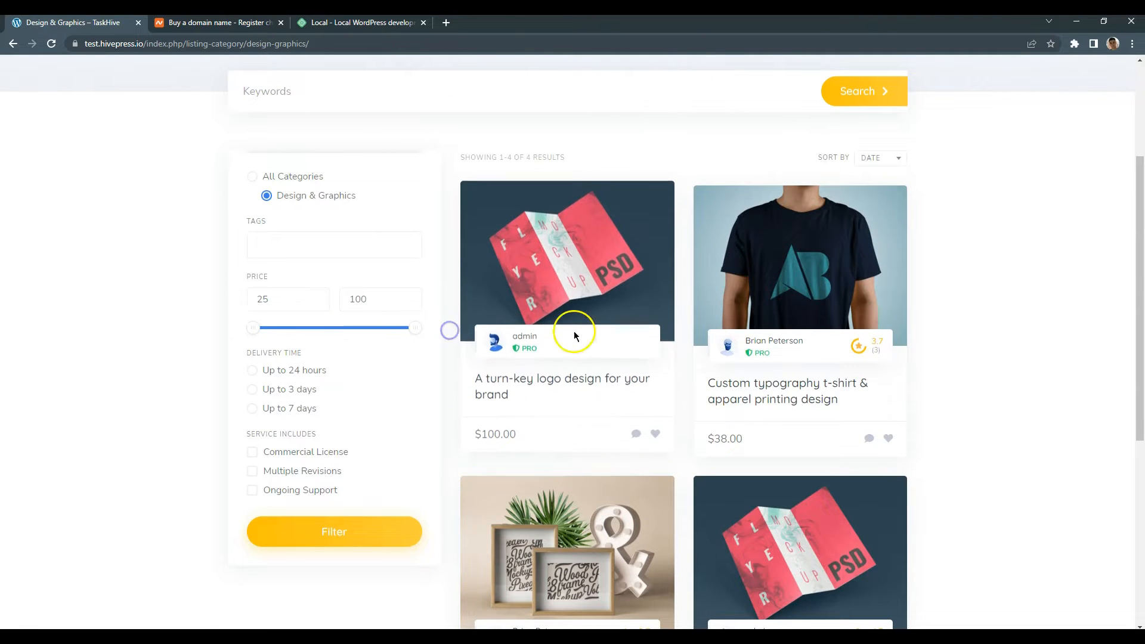
mouse_move(552, 402)
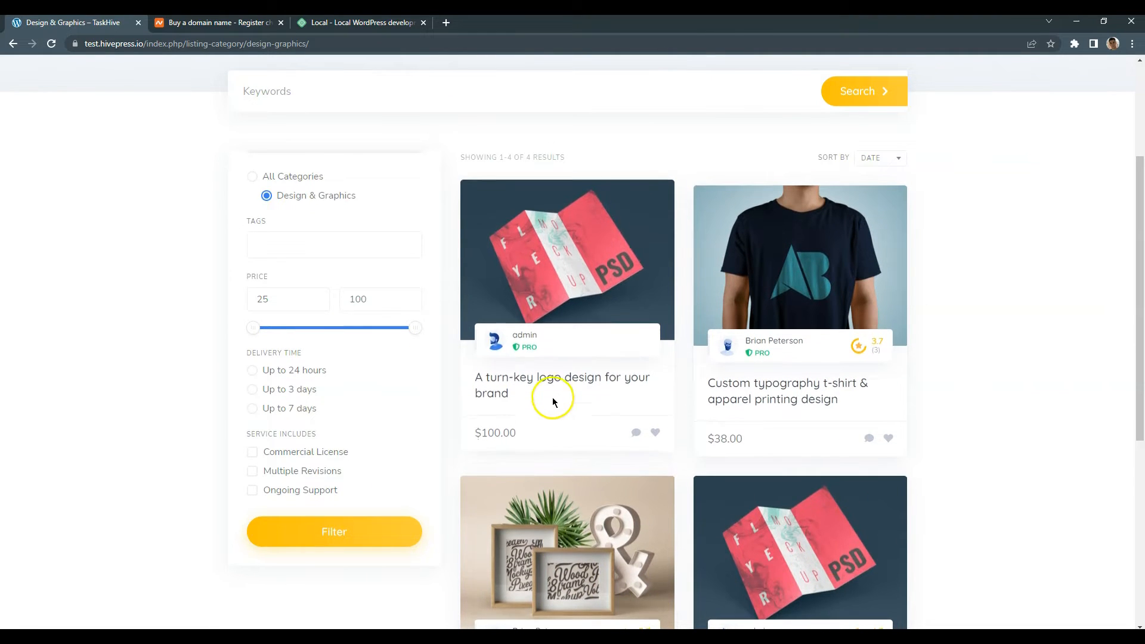
left_click(561, 385)
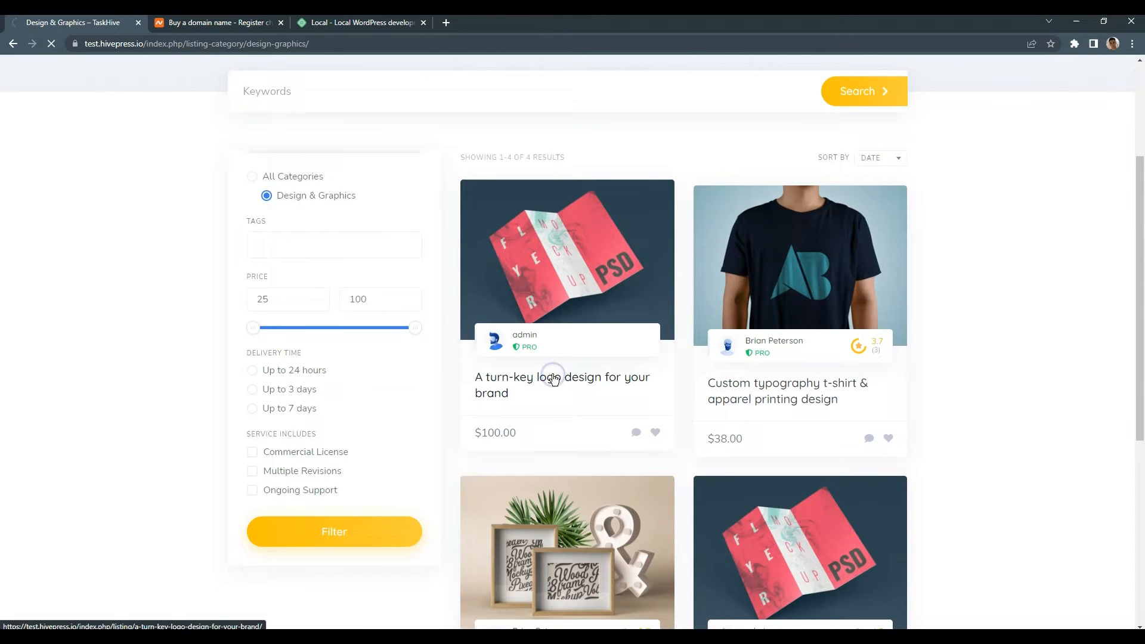
View the logo design listing's yellow folder mockup image, then head back via the TaskHive logo
left_click(562, 377)
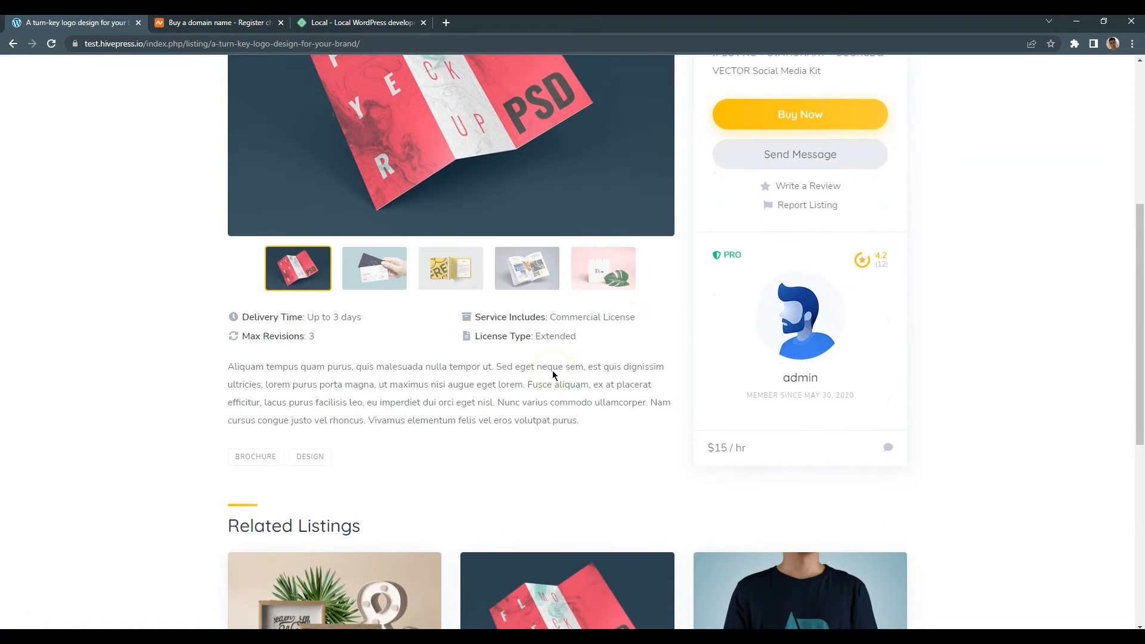
scroll("down", 3)
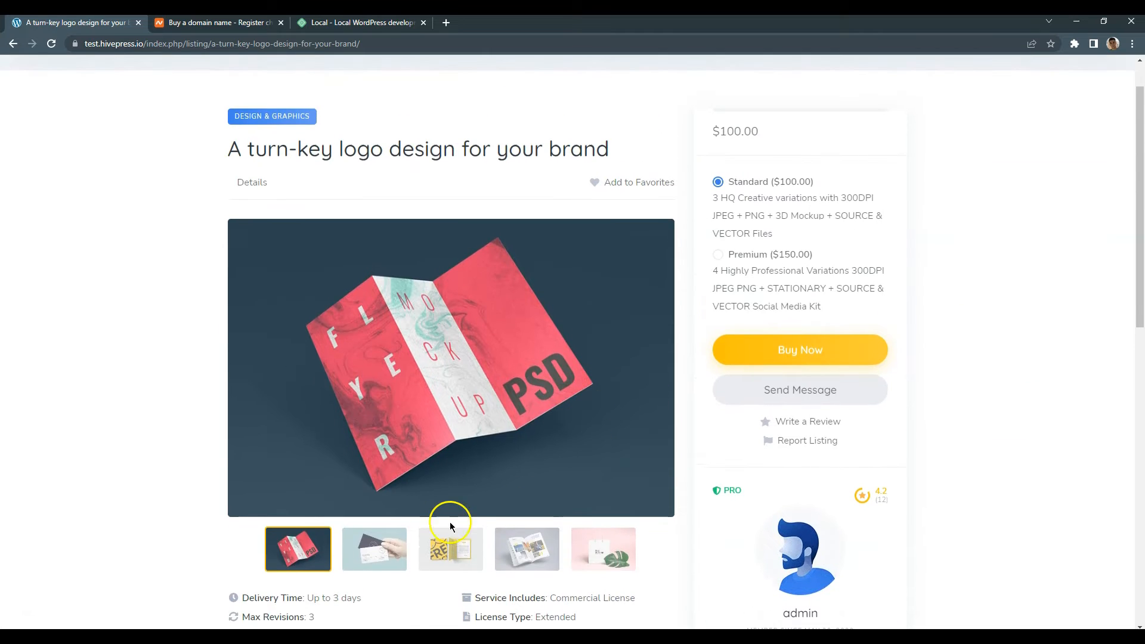
left_click(450, 549)
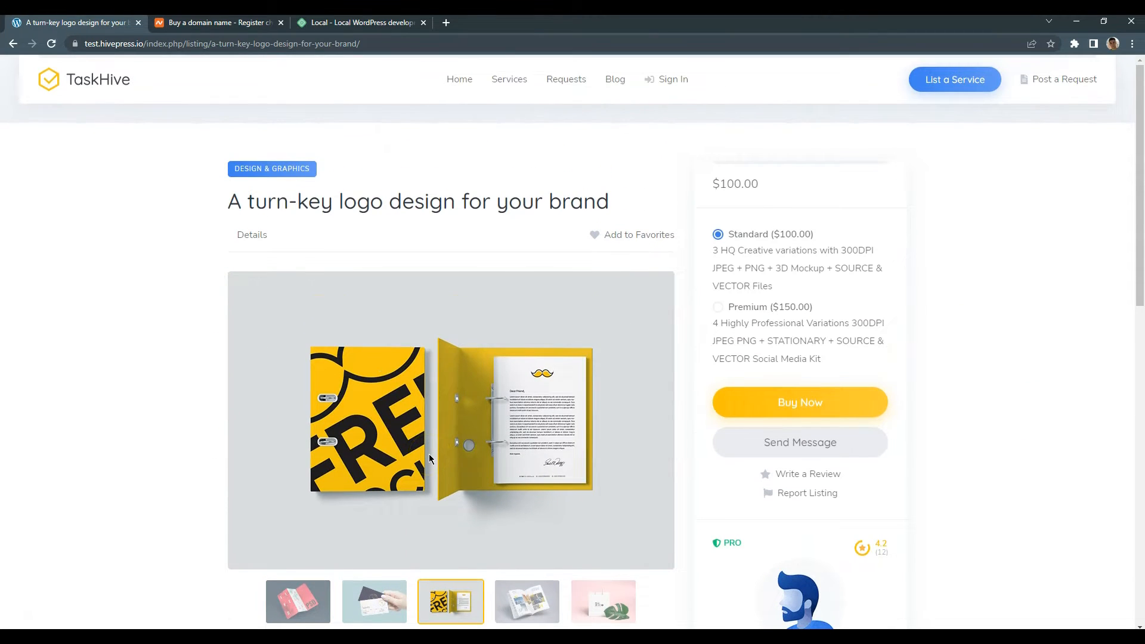
left_click(83, 79)
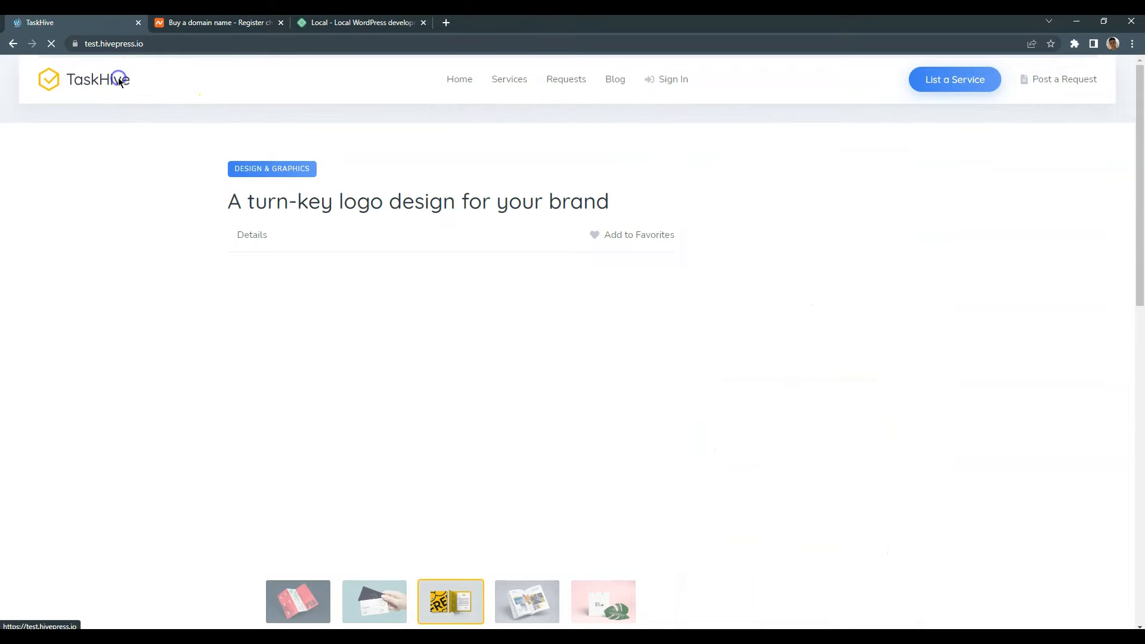
Load the TaskHive homepage with its hero search and top categories
left_click(84, 79)
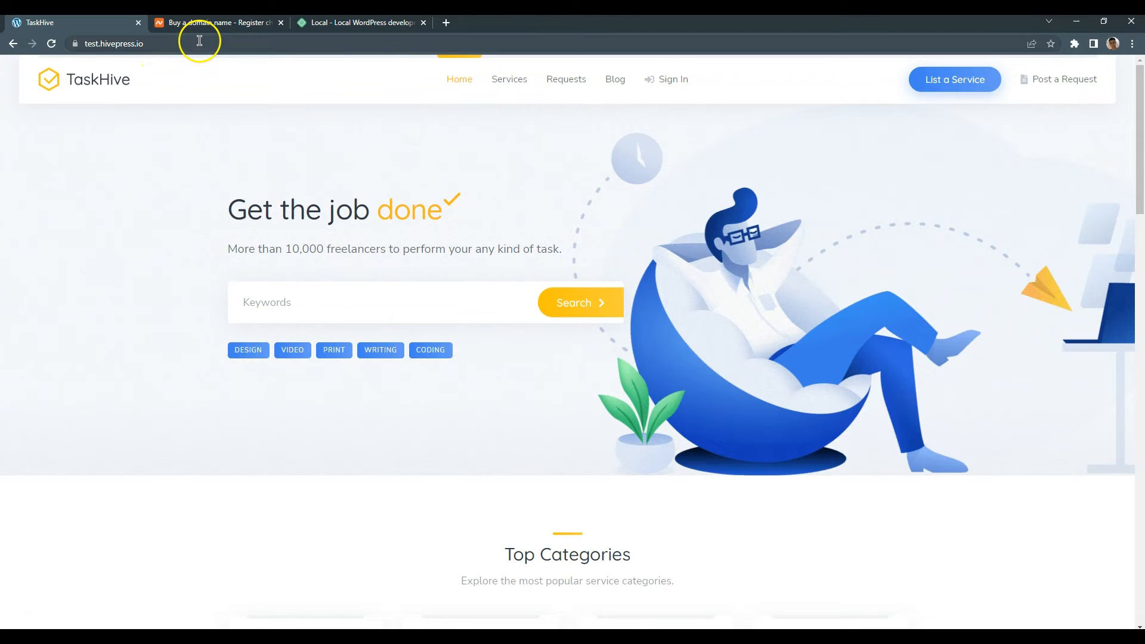
On the Namecheap tab, search for the domain name 'taskhive'
left_click(216, 21)
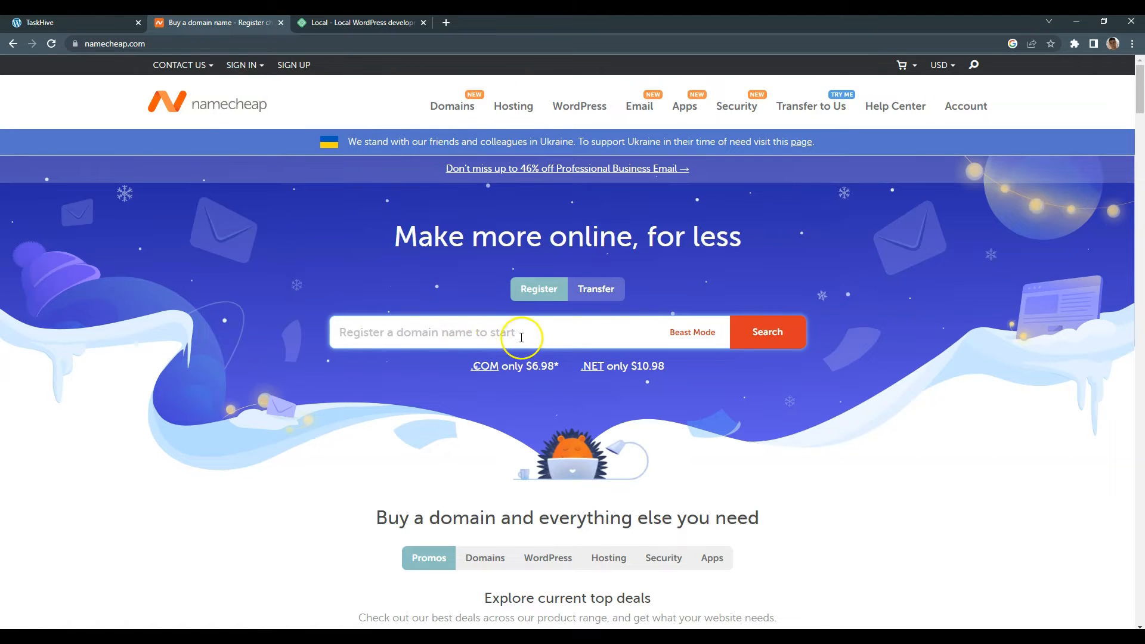
type("t")
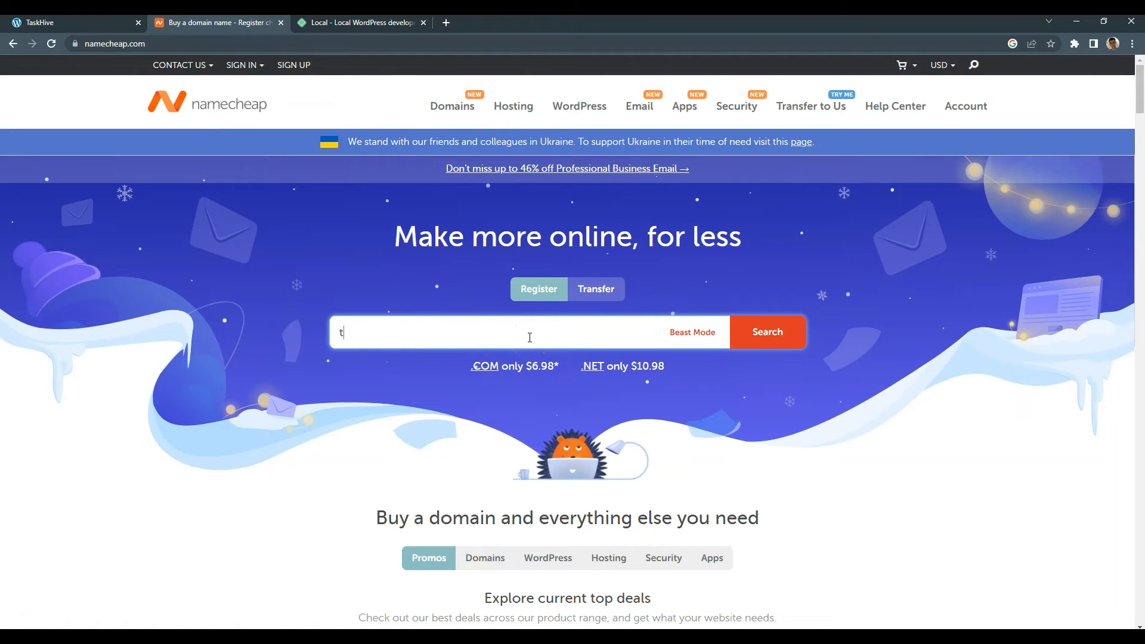
type("askhive")
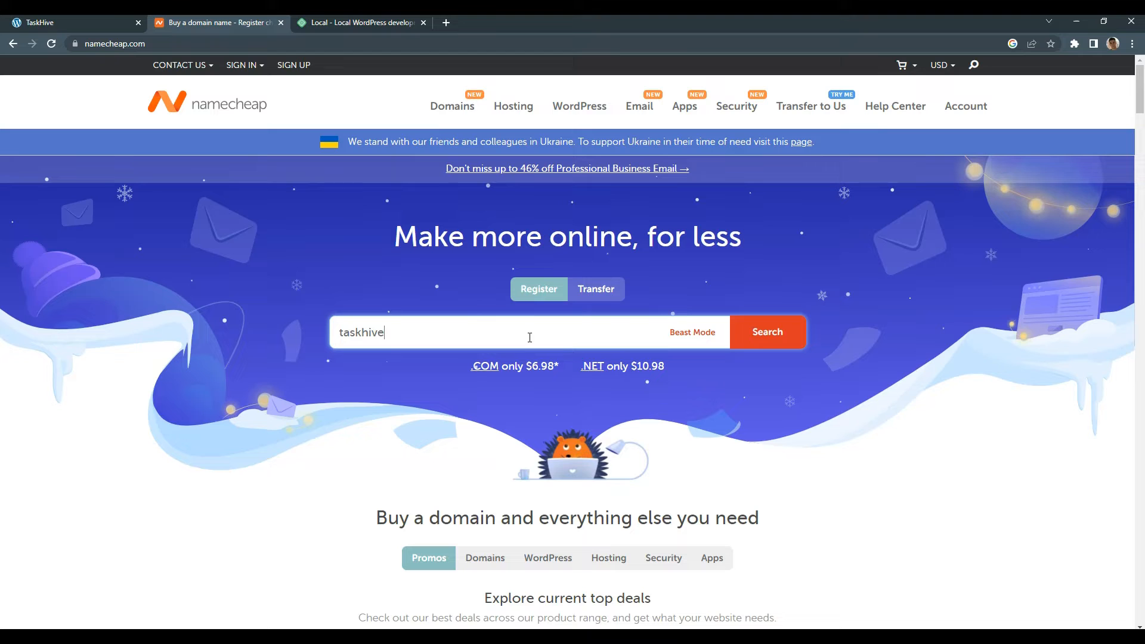
left_click(767, 333)
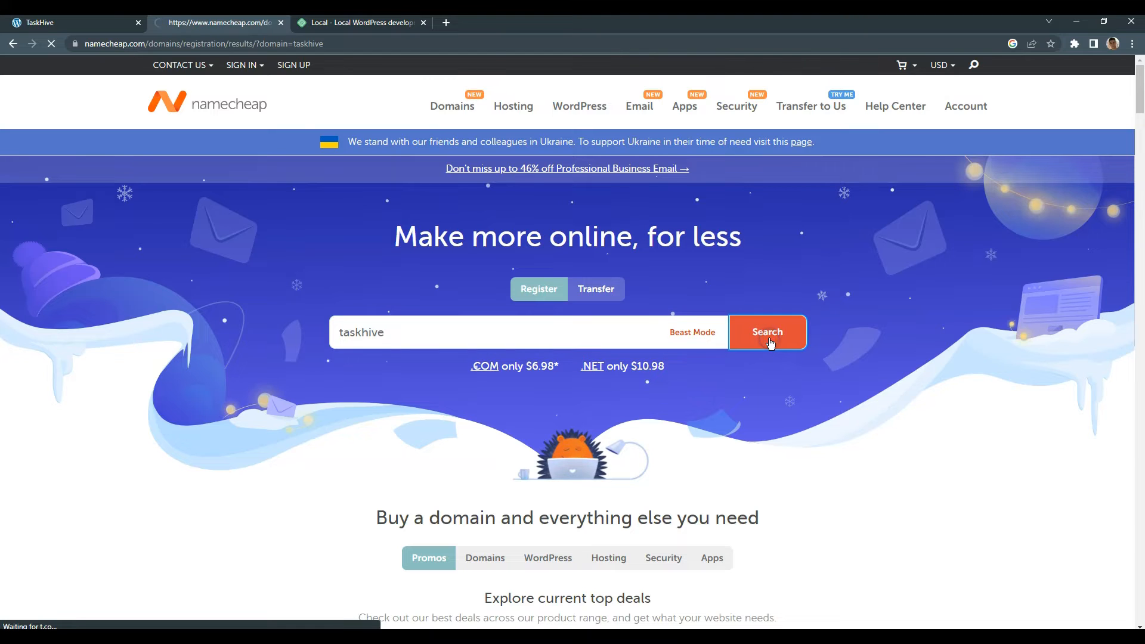
Review the taskhive results: taskhive.com taken, alternative extensions available with prices
left_click(767, 333)
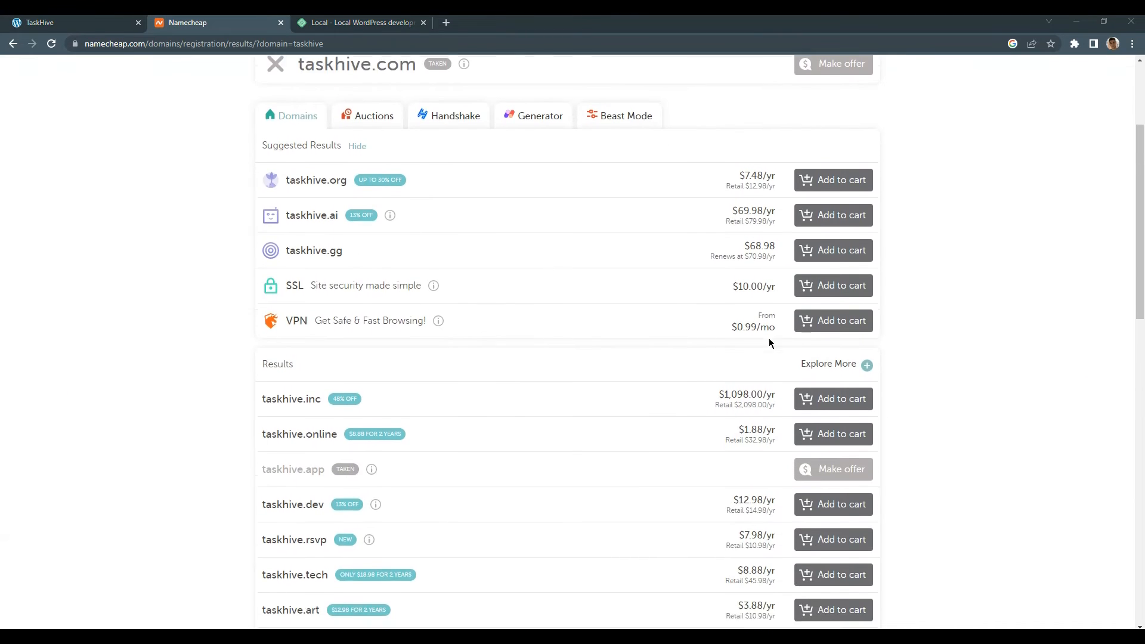
scroll("down", 3)
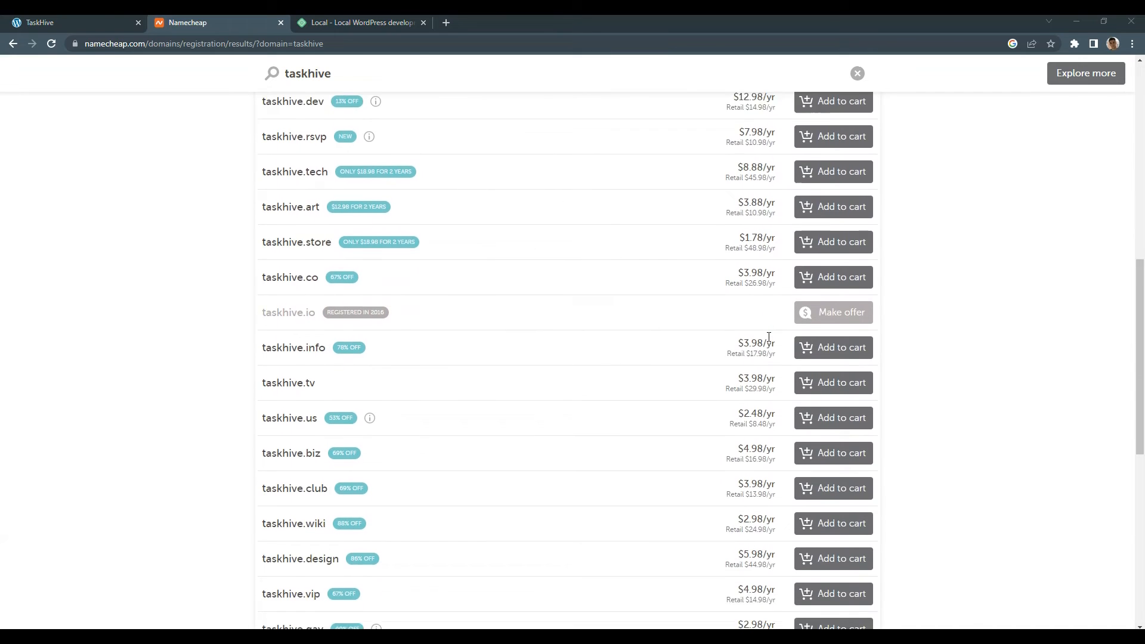
scroll("down", 3)
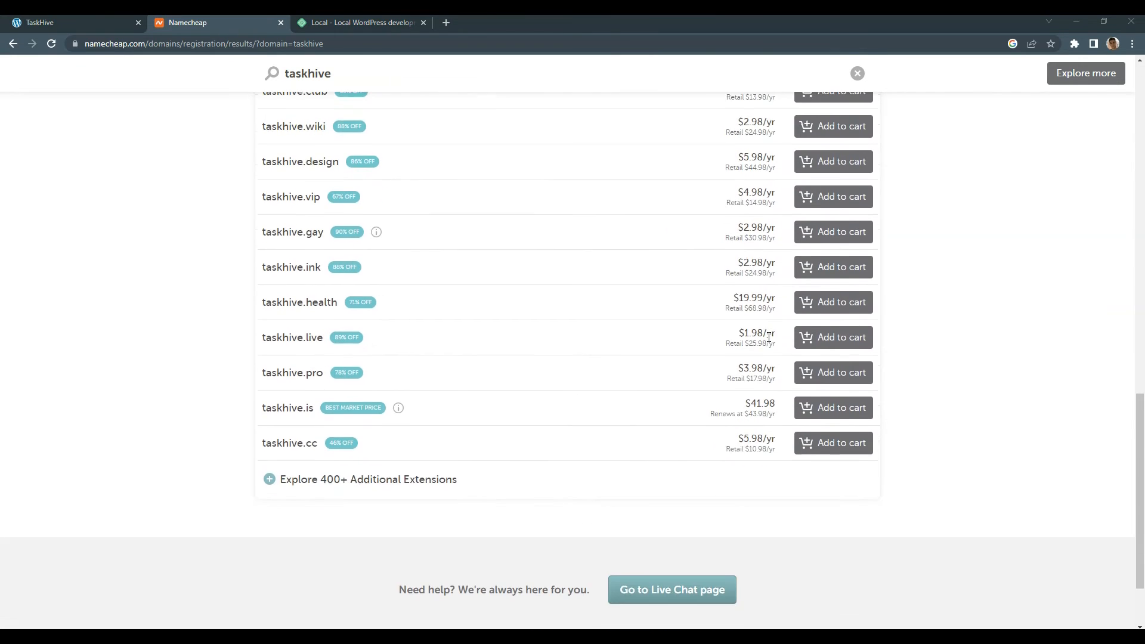
scroll("up", 3)
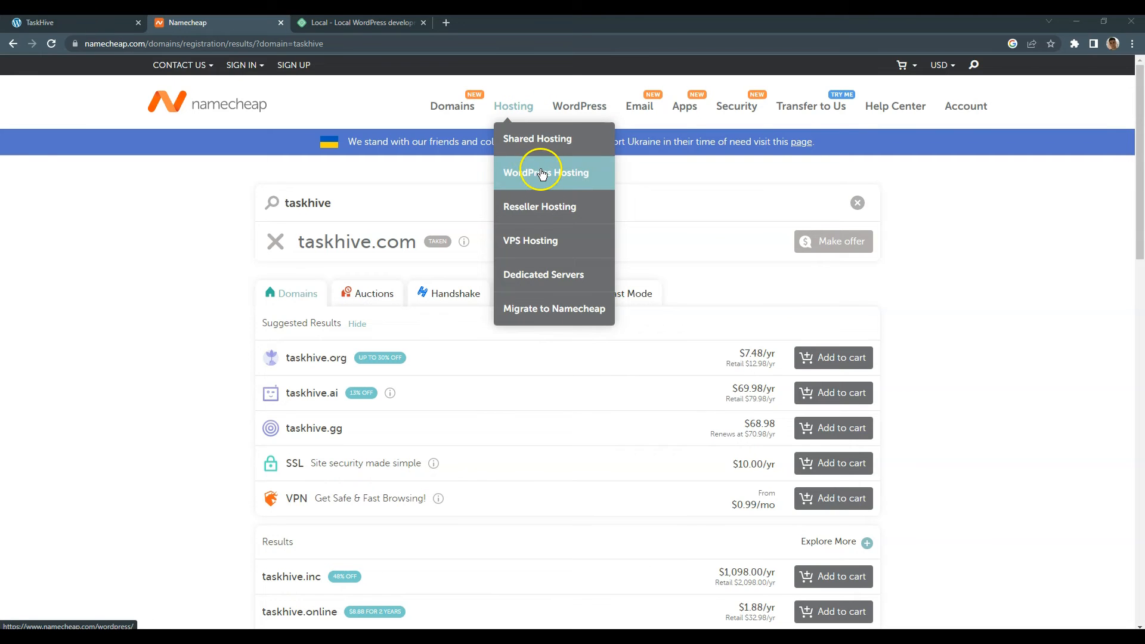
Visit EasyWP WordPress Hosting and glance at the Starter, Turbo and Supersonic plan pricing
left_click(545, 172)
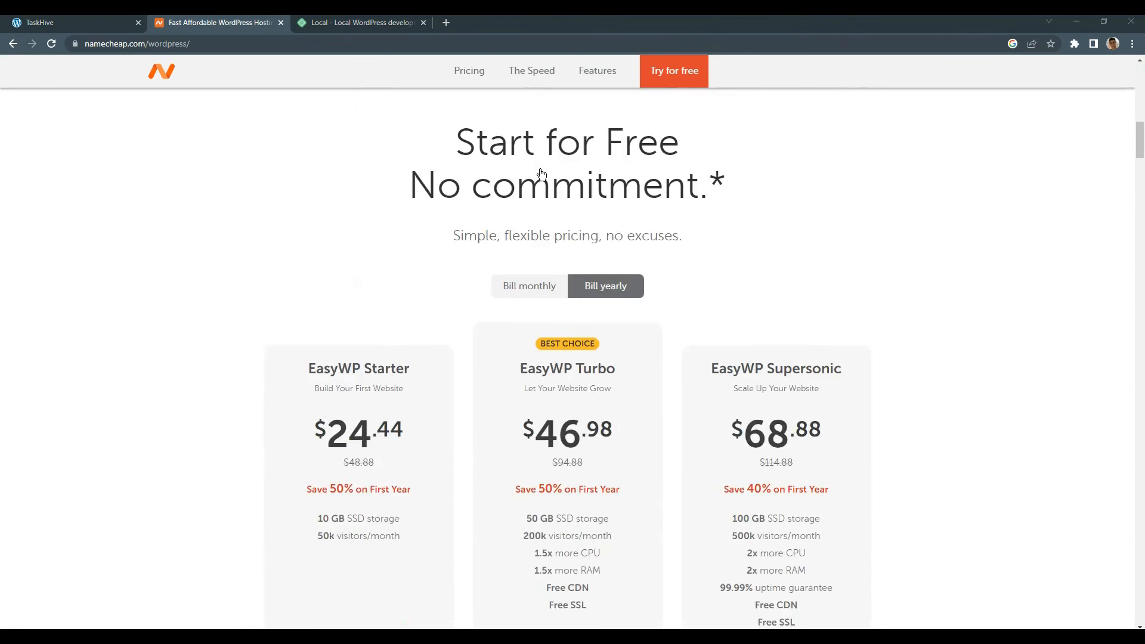
scroll("down", 3)
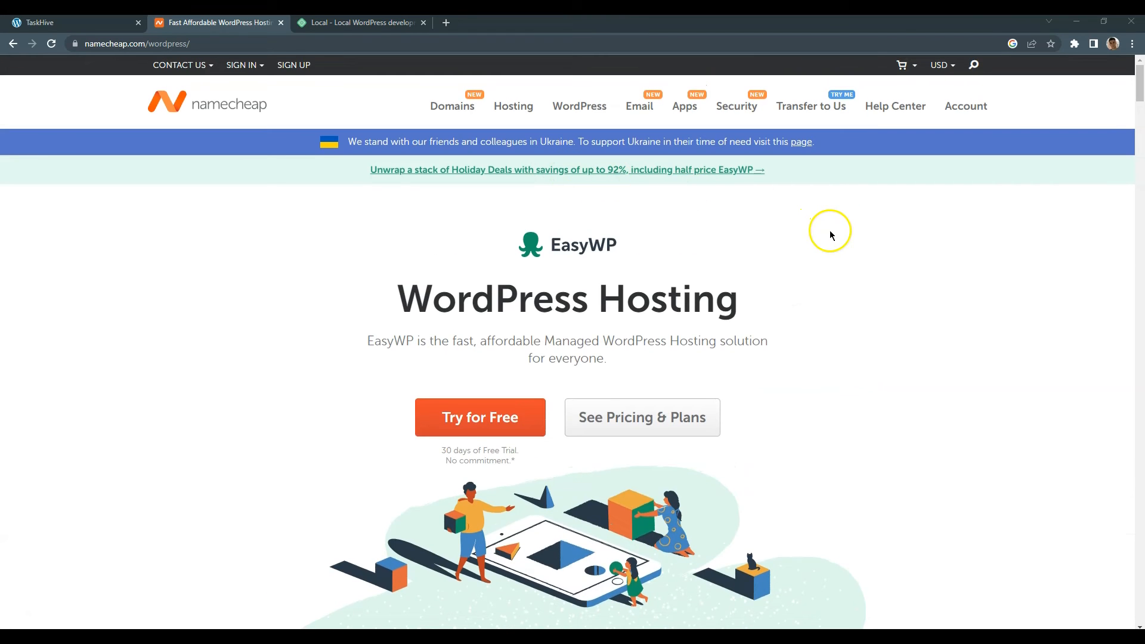
mouse_move(830, 235)
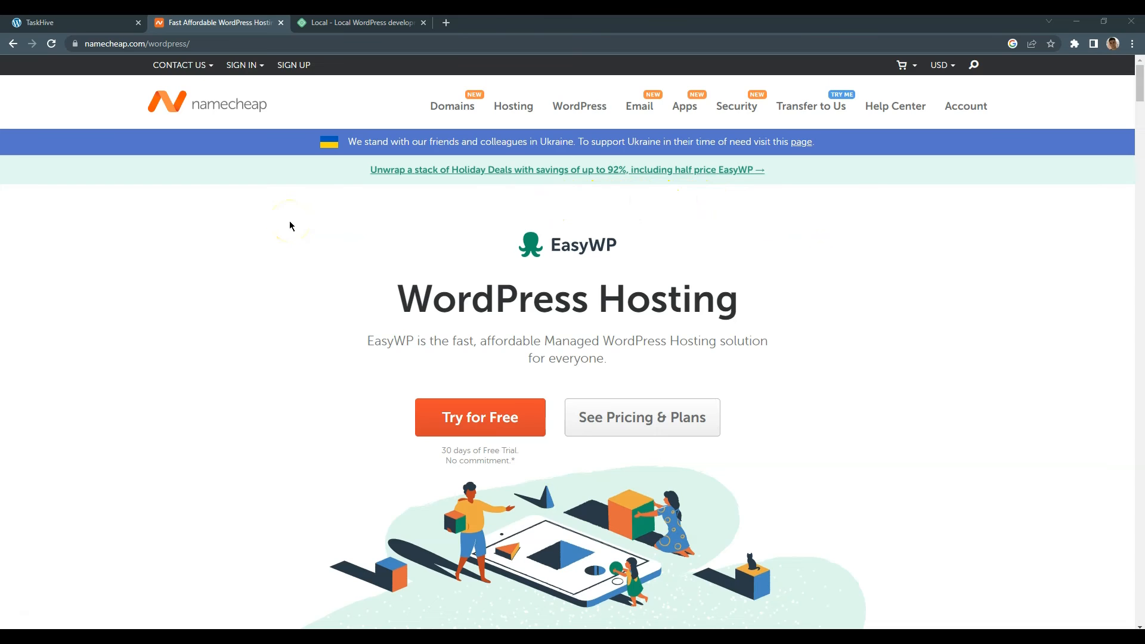
mouse_move(321, 108)
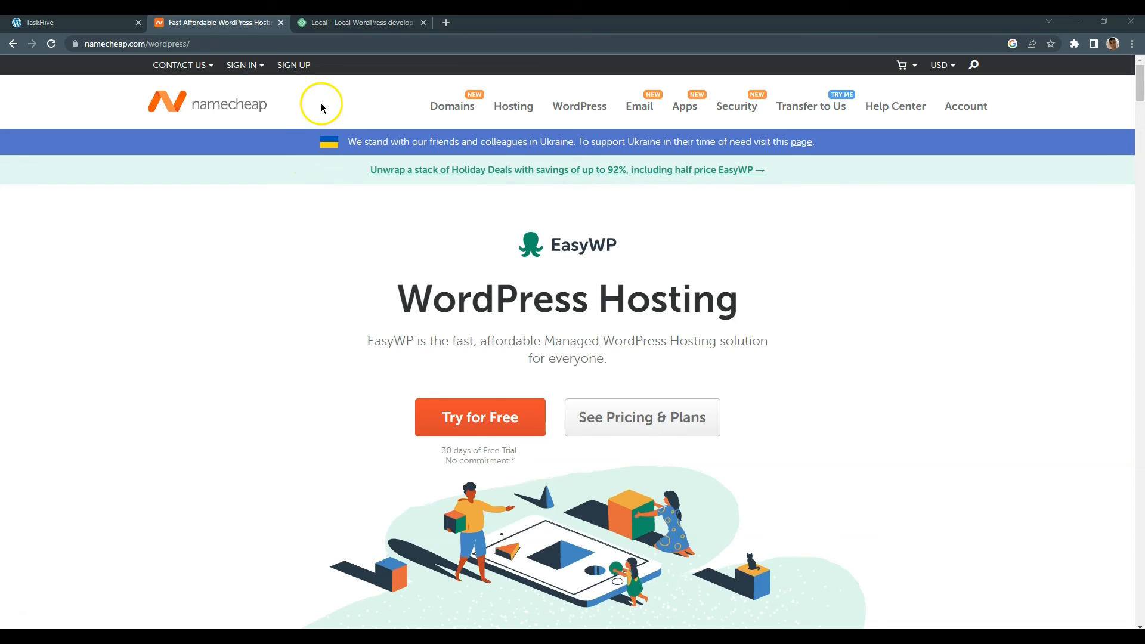
mouse_move(330, 96)
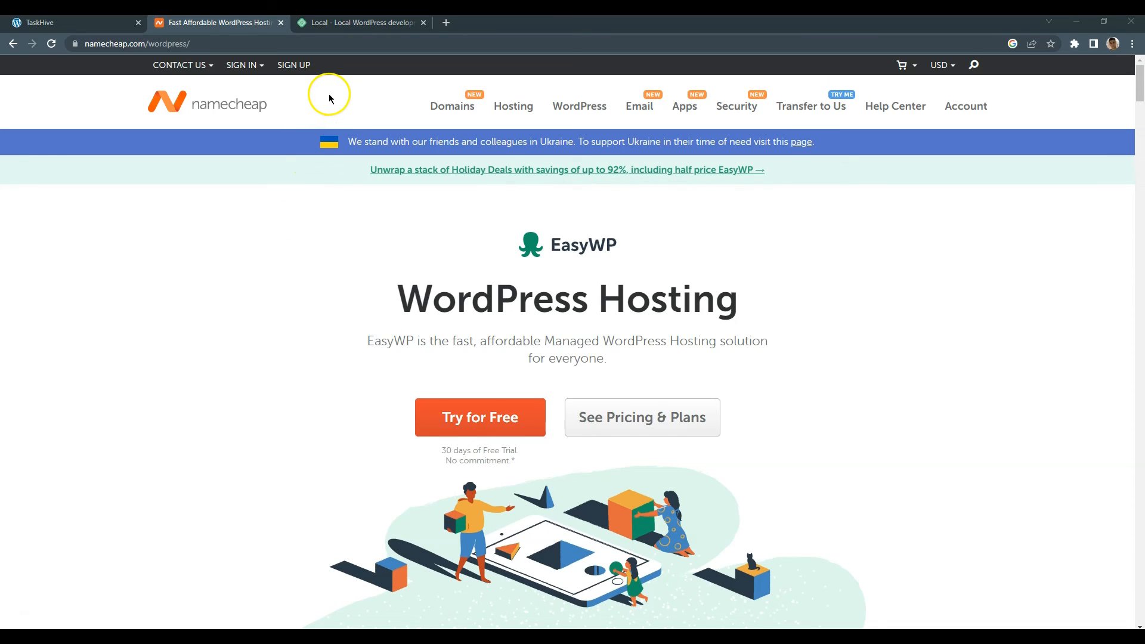
Switch to the localwp.com tab and explore the homepage and its app demo animation
left_click(359, 22)
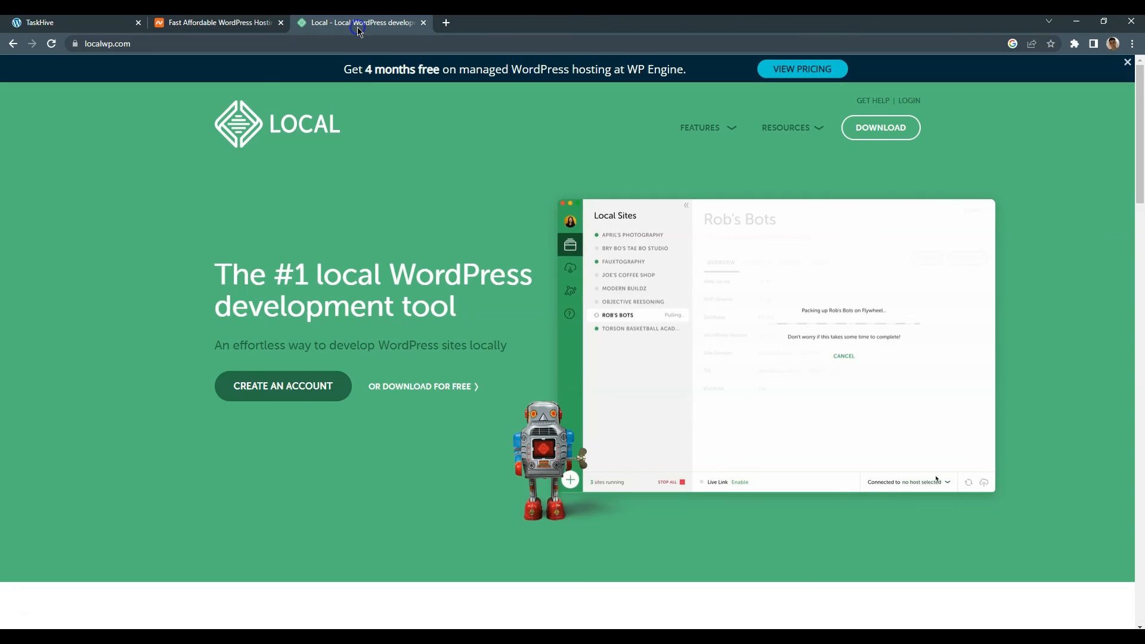
scroll("down", 3)
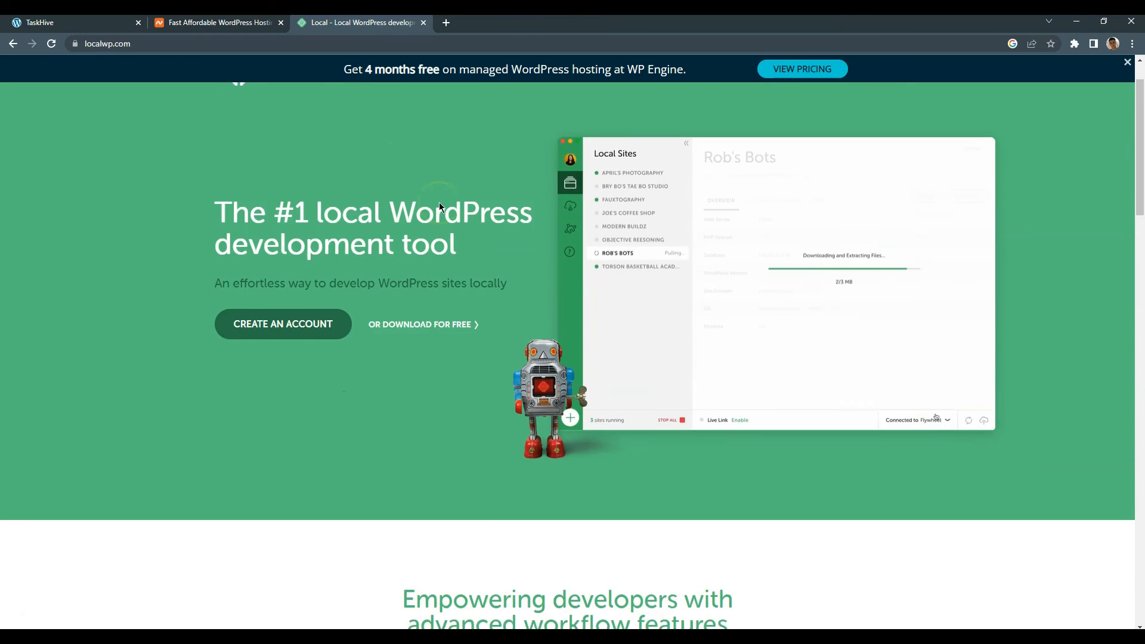
scroll("down", 3)
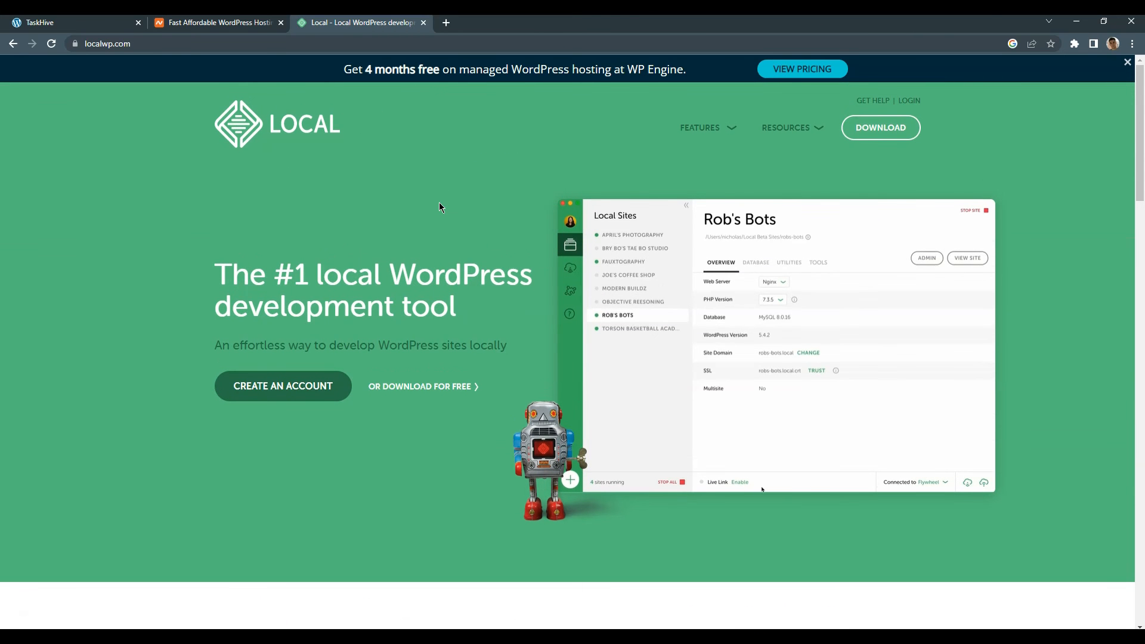
left_click(740, 480)
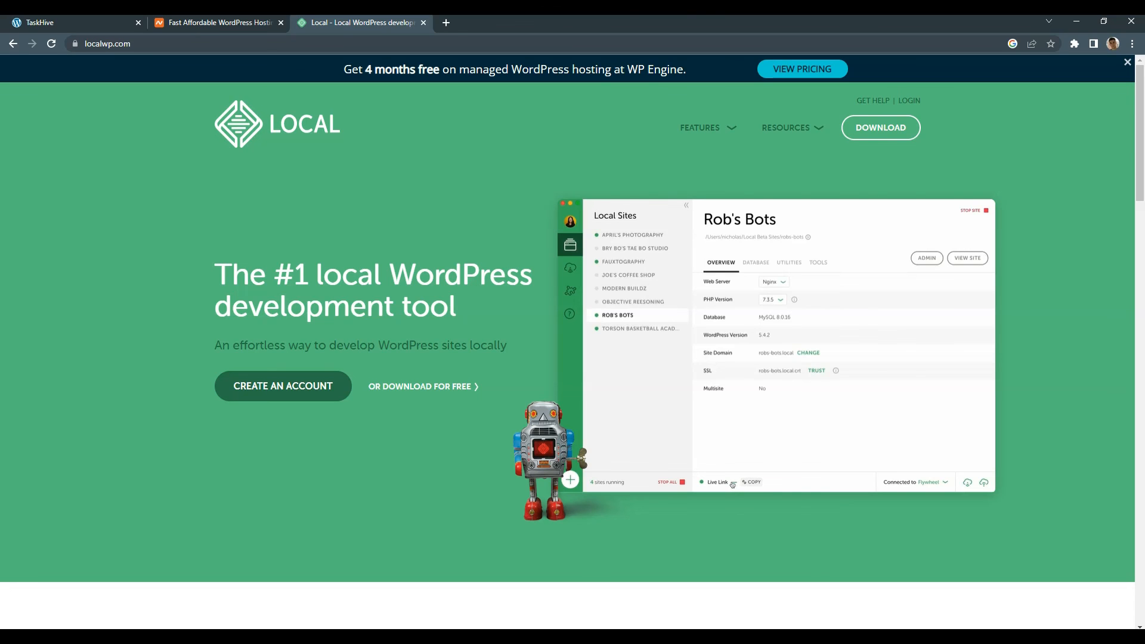
left_click(733, 484)
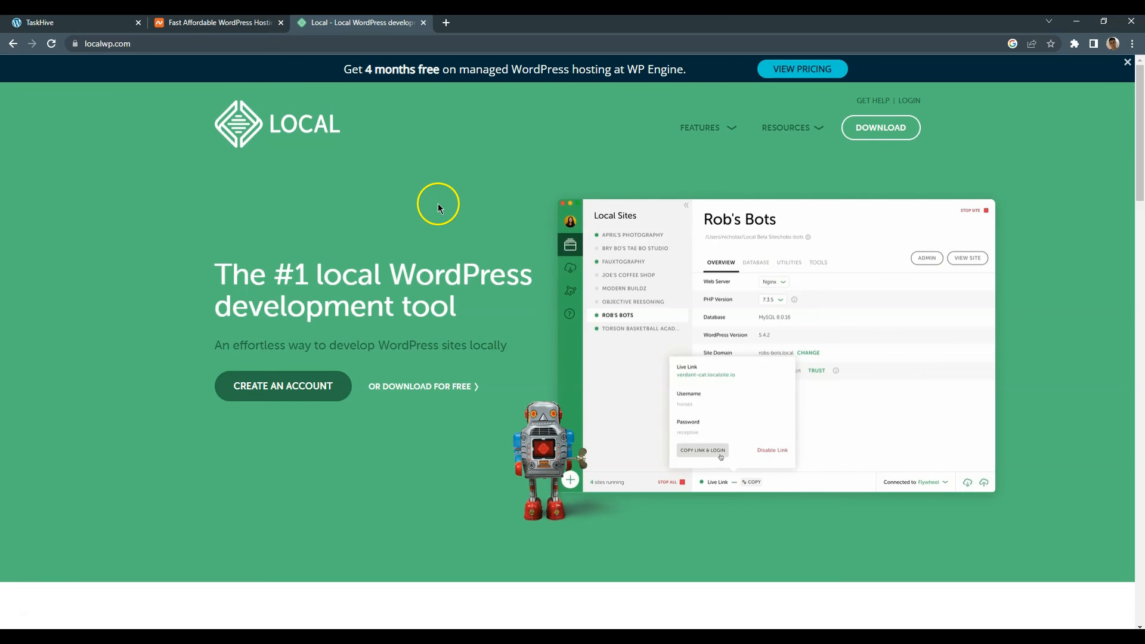
mouse_move(736, 436)
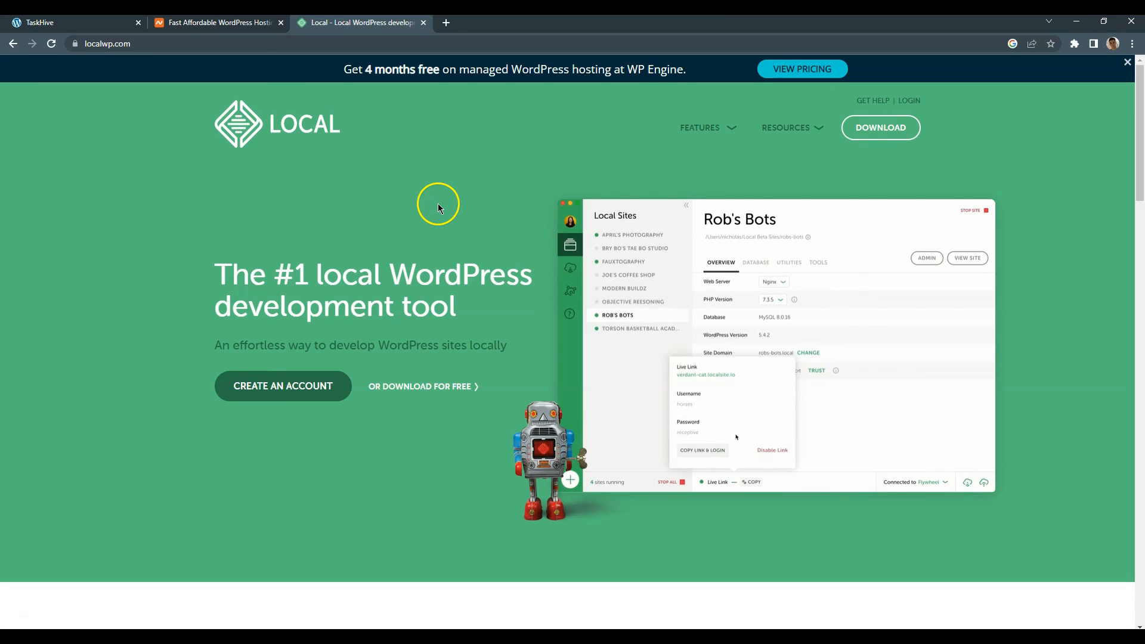
left_click(755, 262)
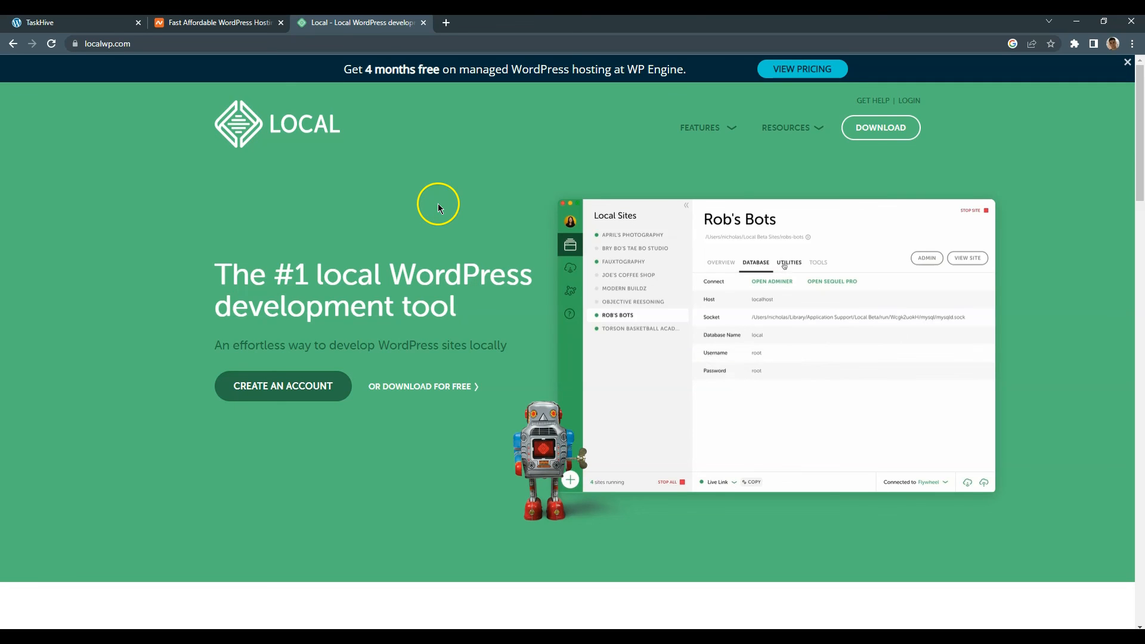
left_click(789, 263)
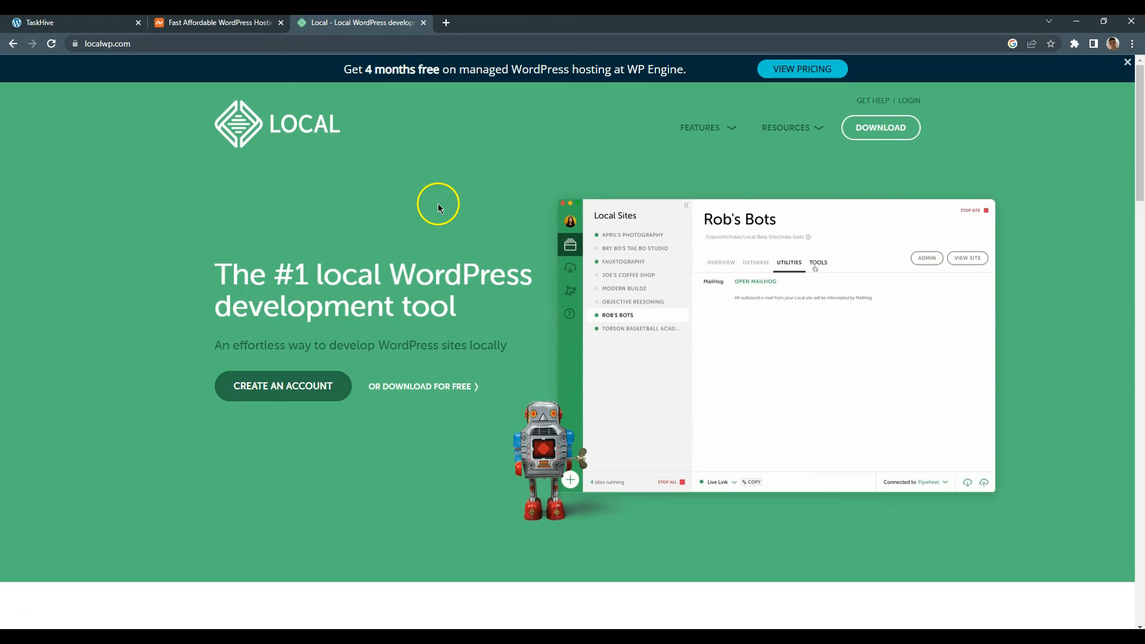
left_click(818, 263)
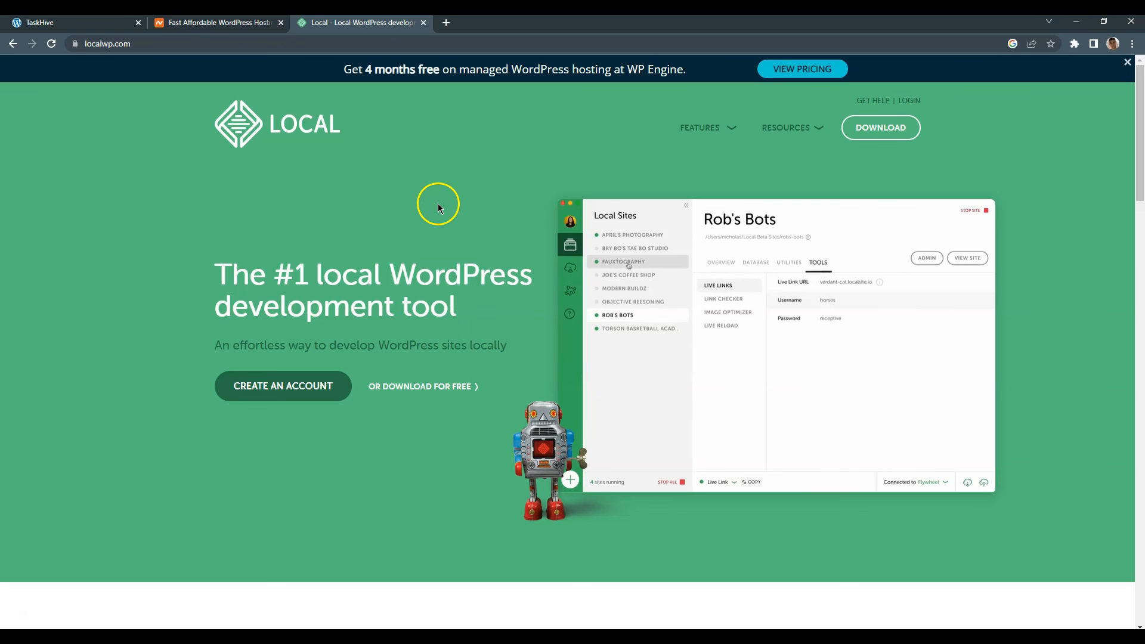